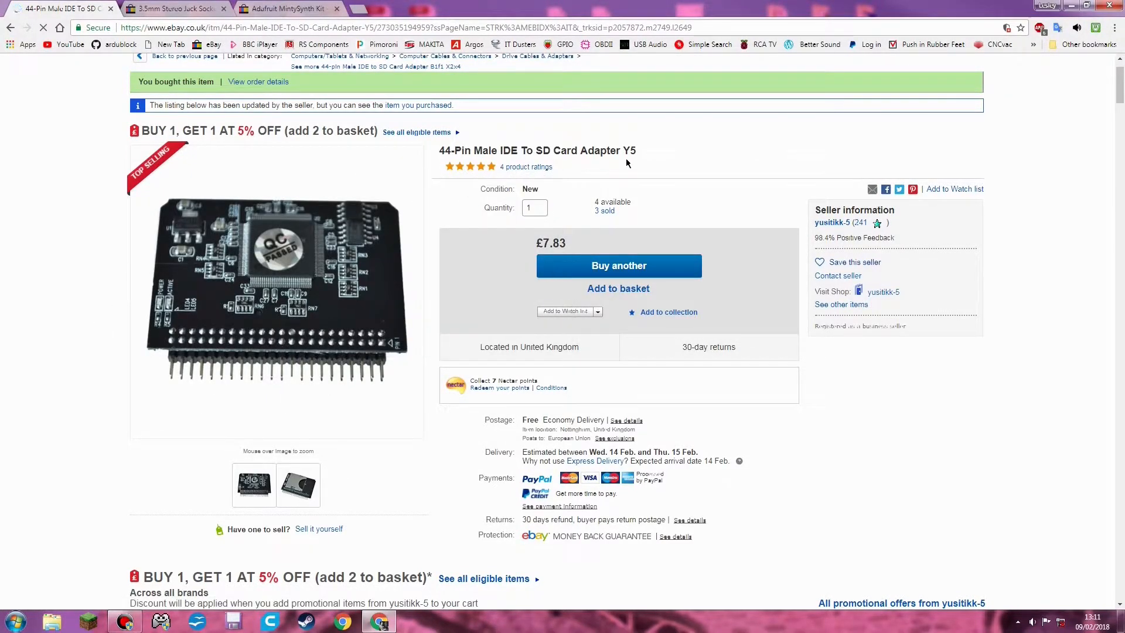
mouse_move(764, 218)
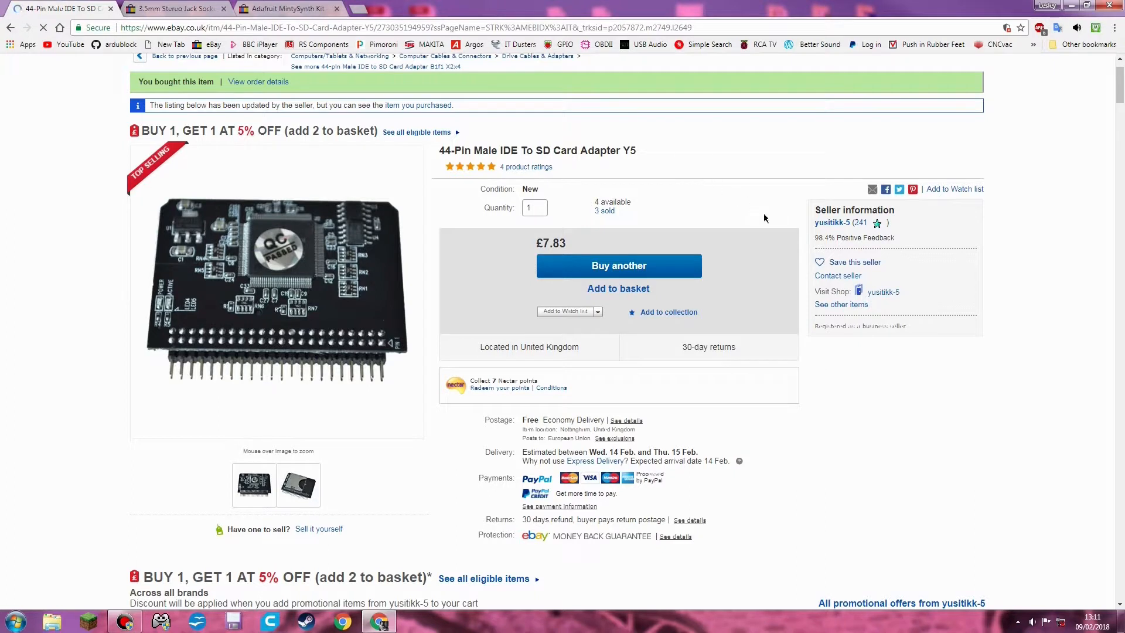
mouse_move(831, 232)
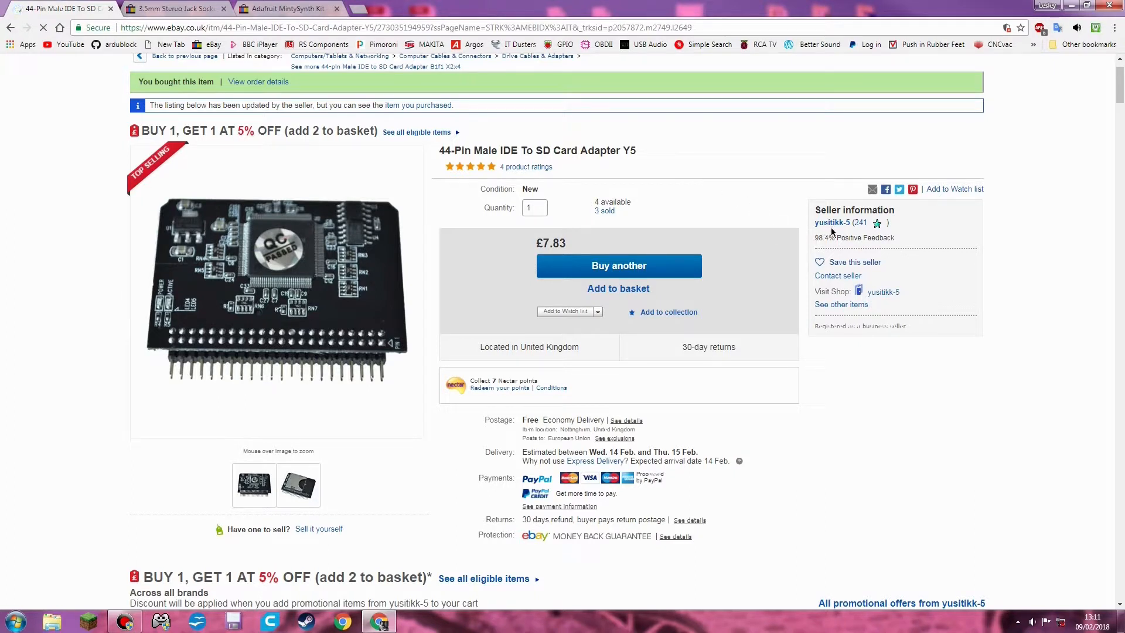
mouse_move(851, 233)
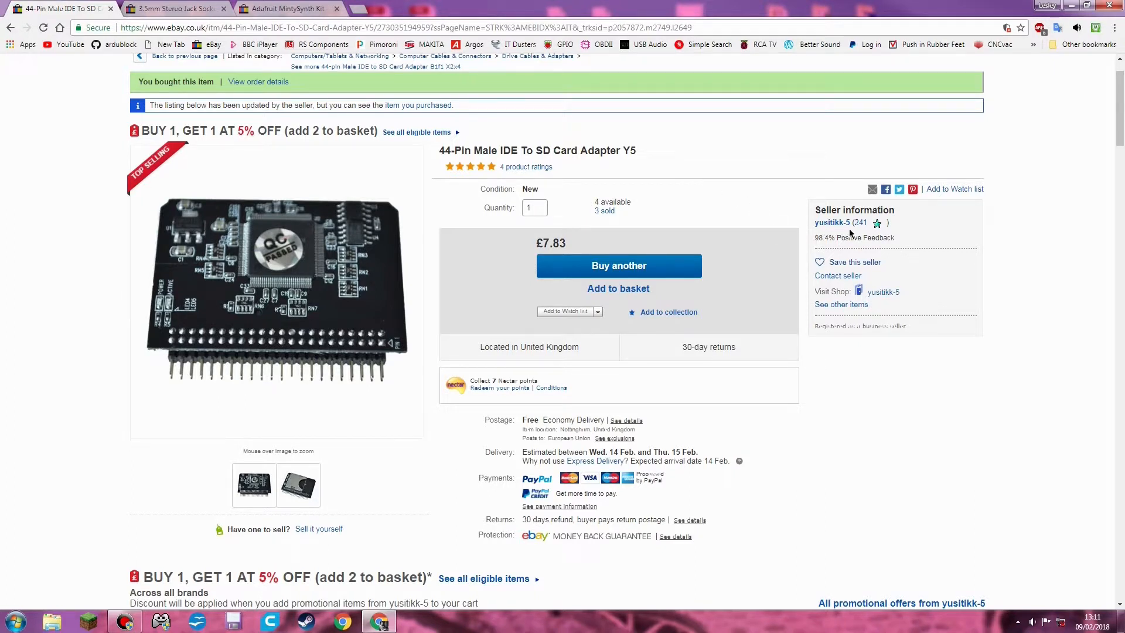
- Scroll through the 44-Pin IDE to SD adapter's item specifics and seller description, then back up slightly
scroll("down", 3)
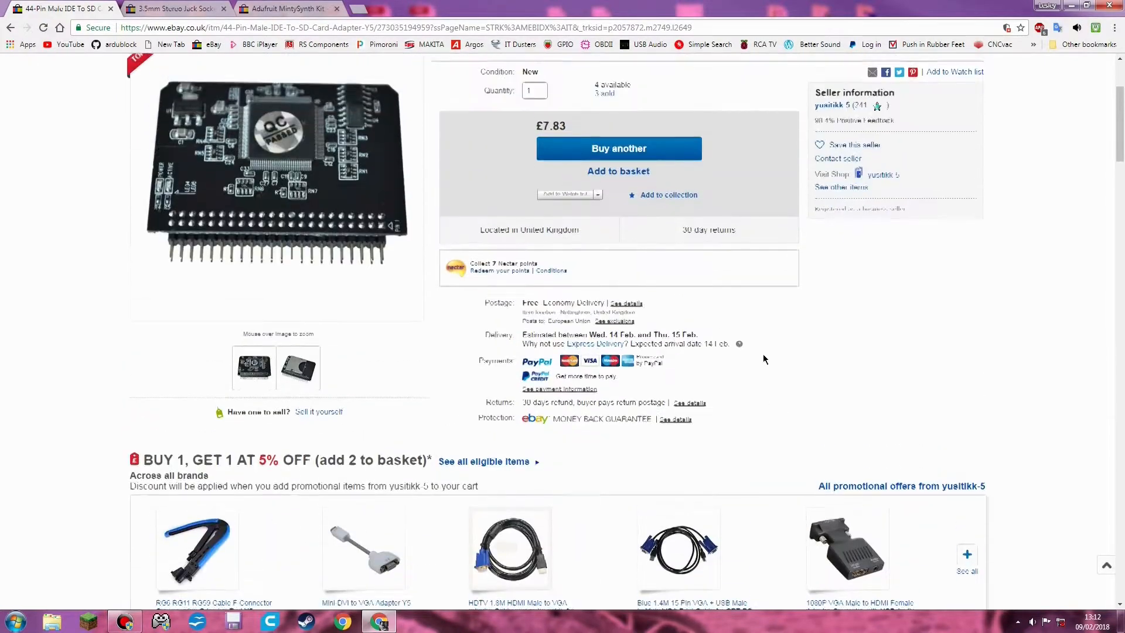
scroll("down", 3)
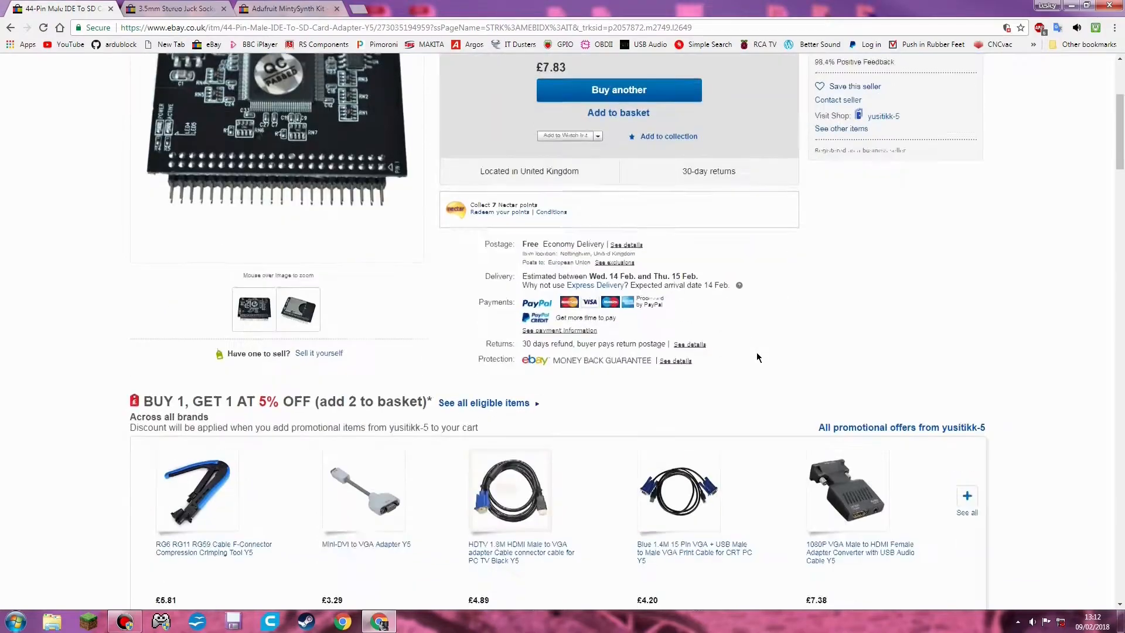
scroll("down", 3)
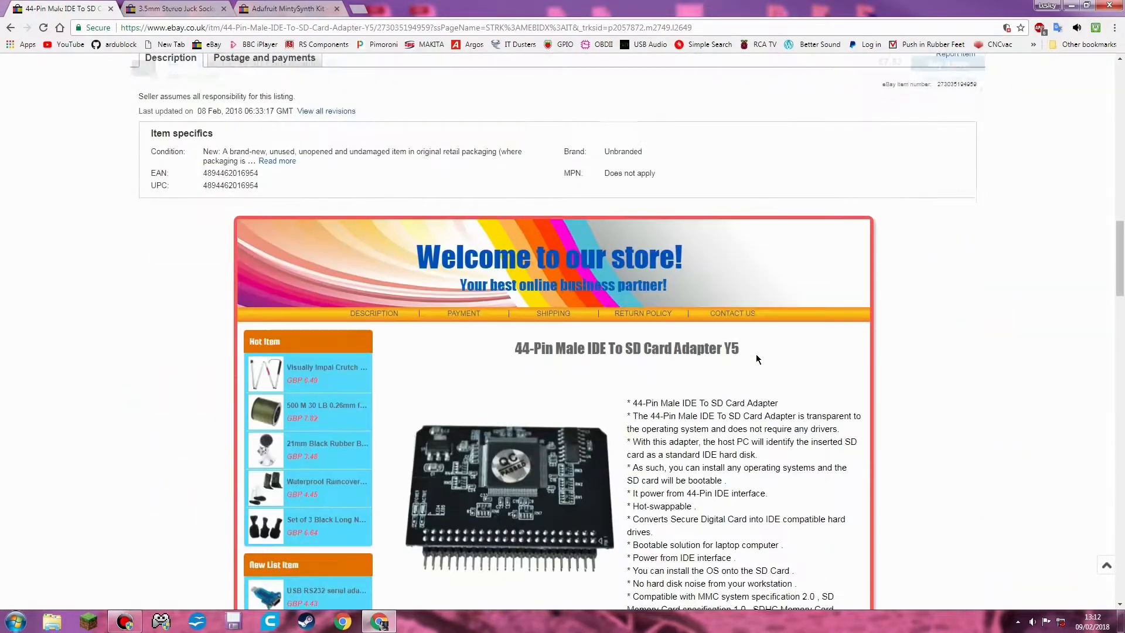
scroll("down", 3)
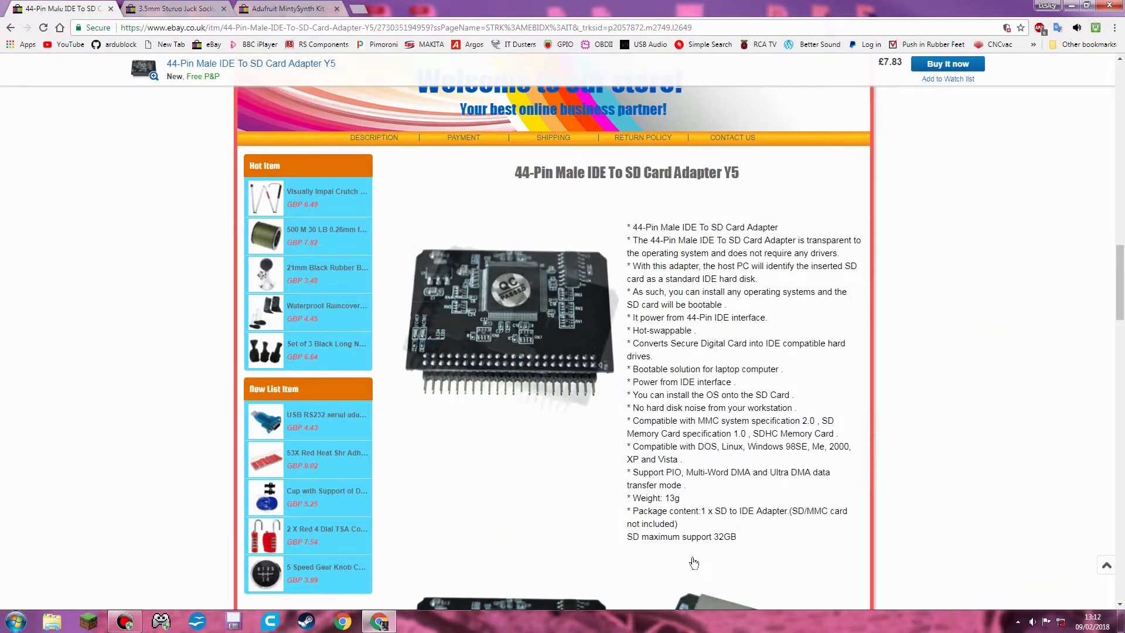
mouse_move(749, 551)
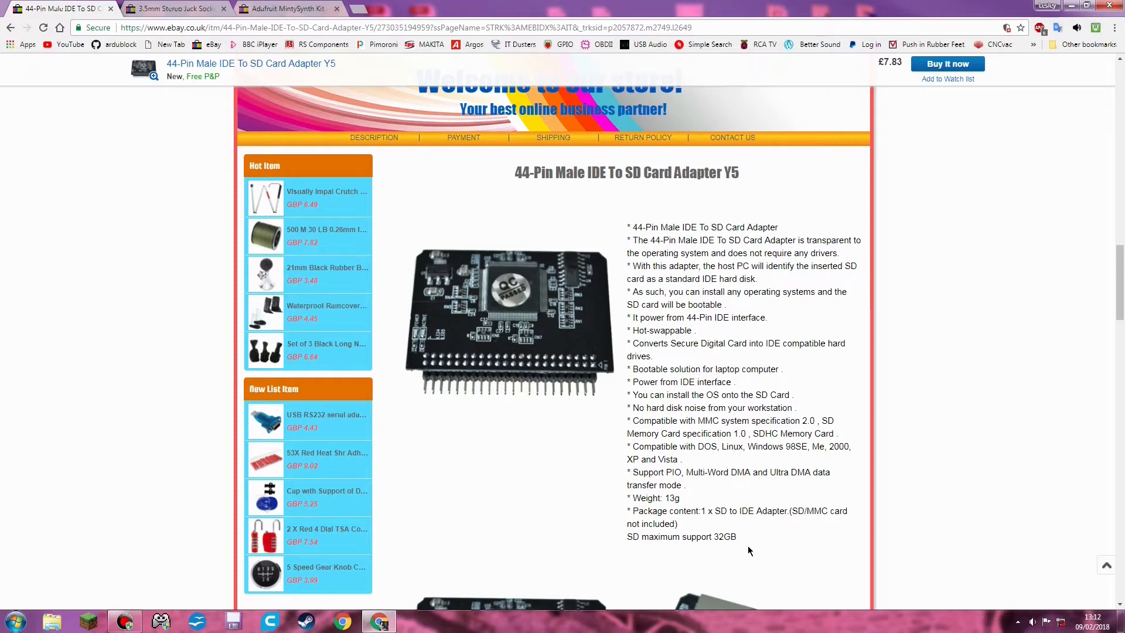
scroll("up", 3)
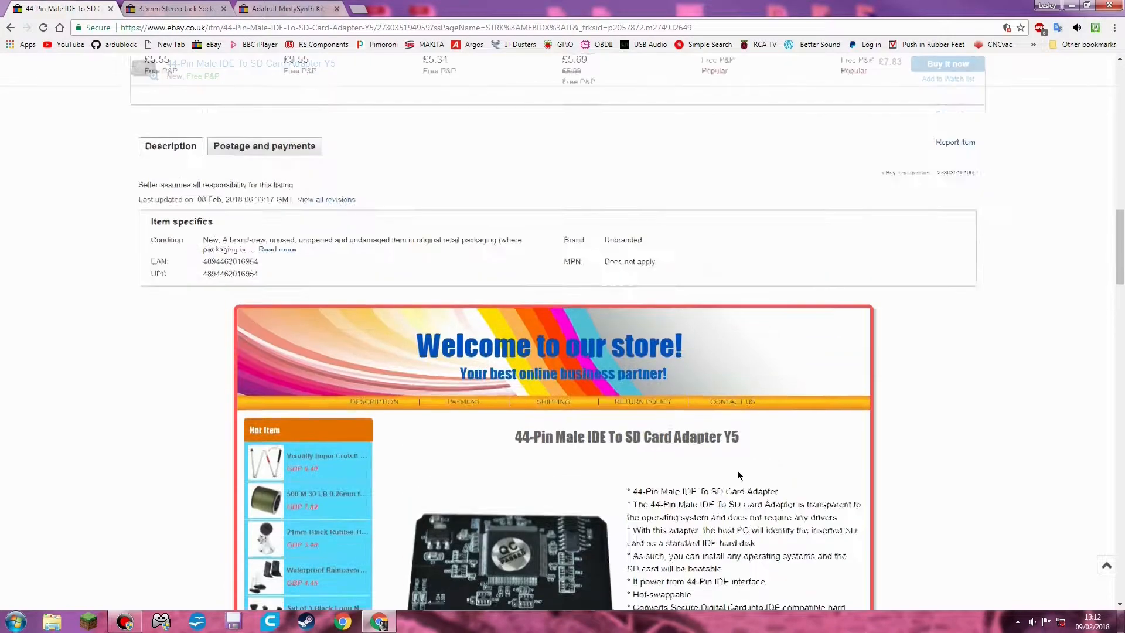
left_click(176, 8)
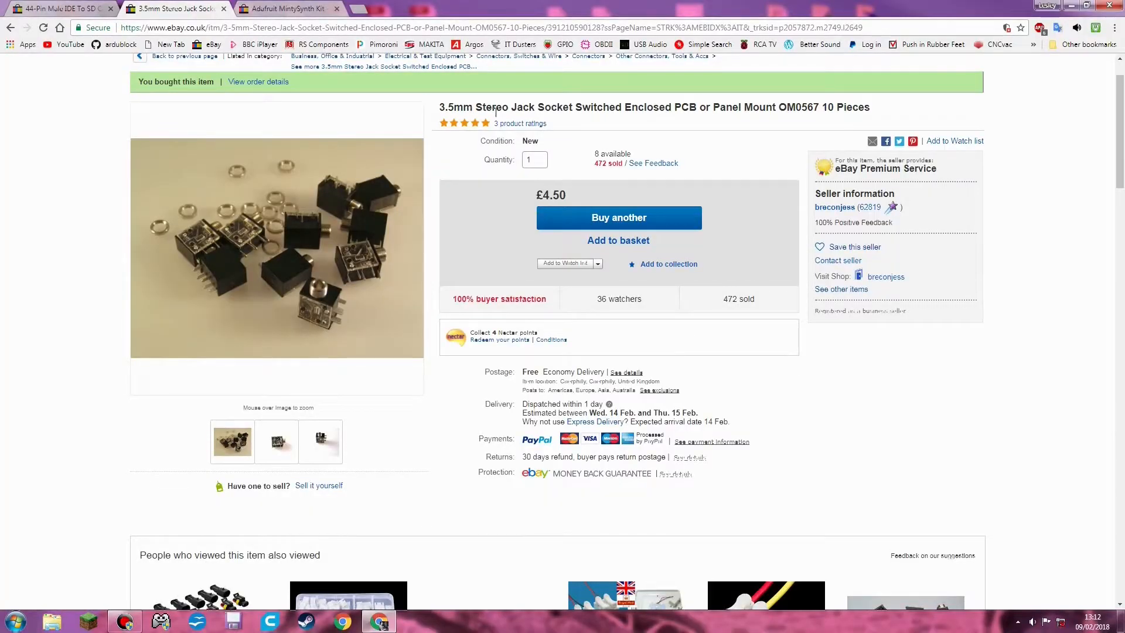
mouse_move(624, 122)
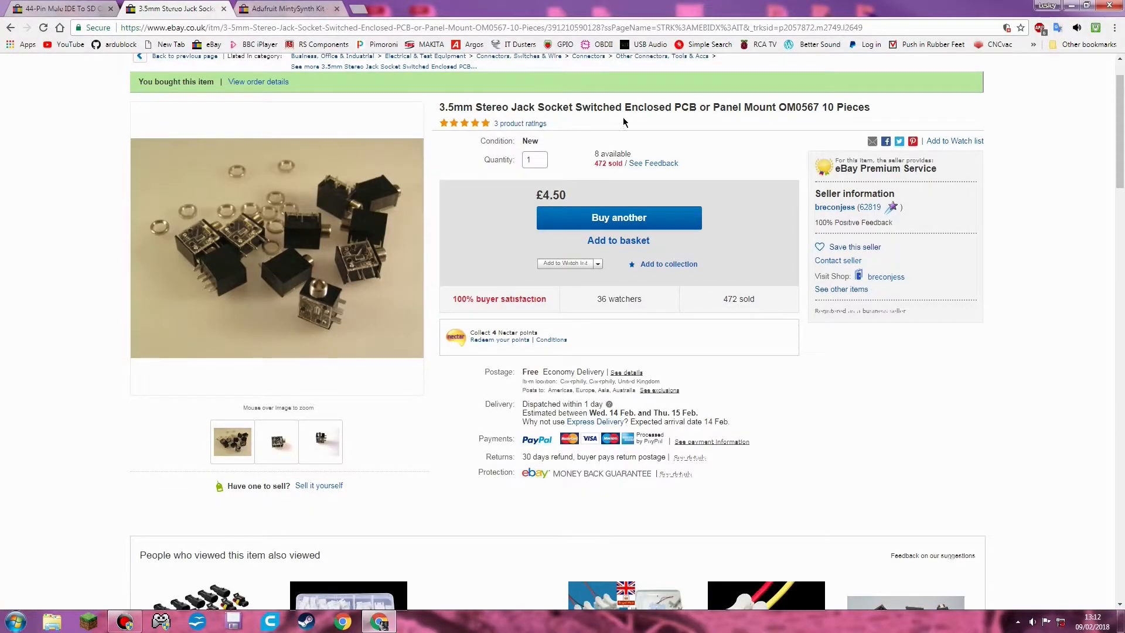
mouse_move(702, 118)
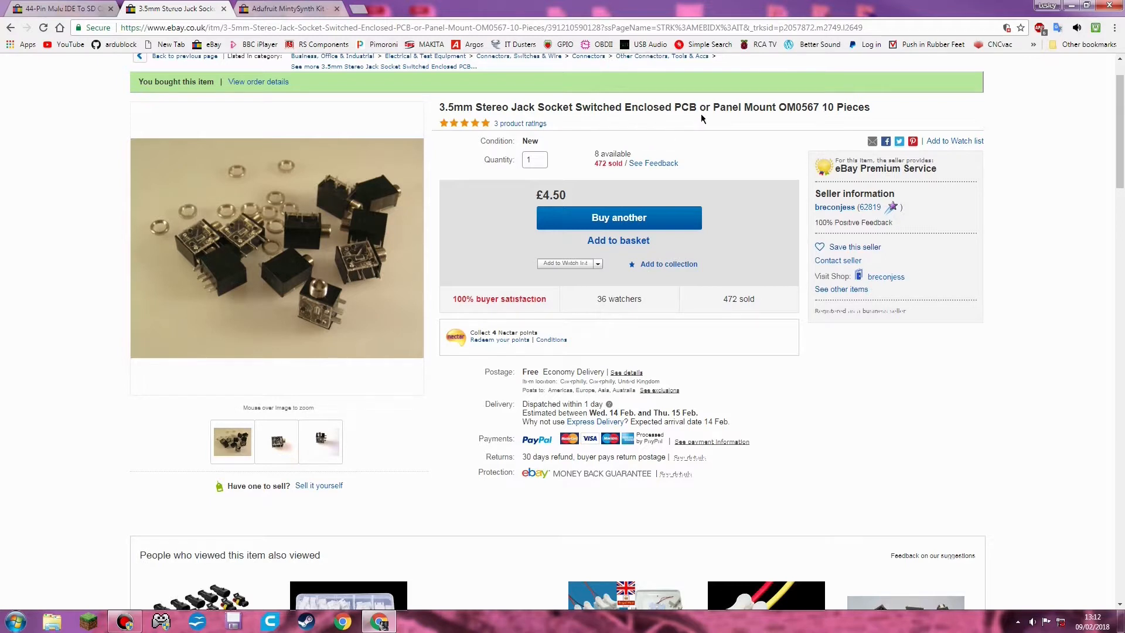
mouse_move(792, 122)
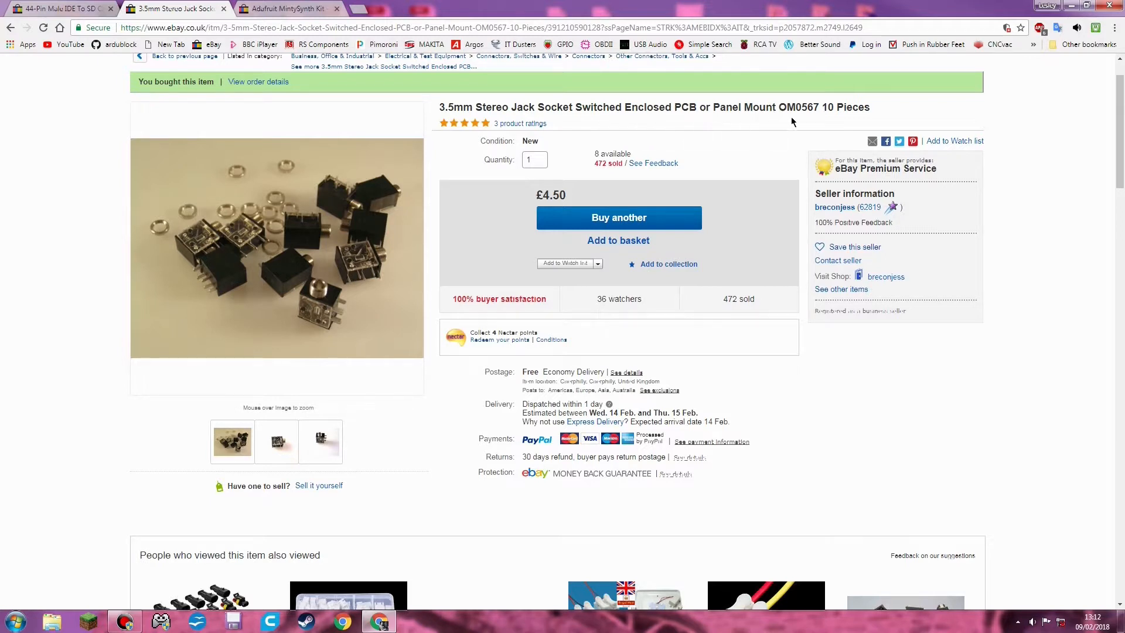
mouse_move(832, 117)
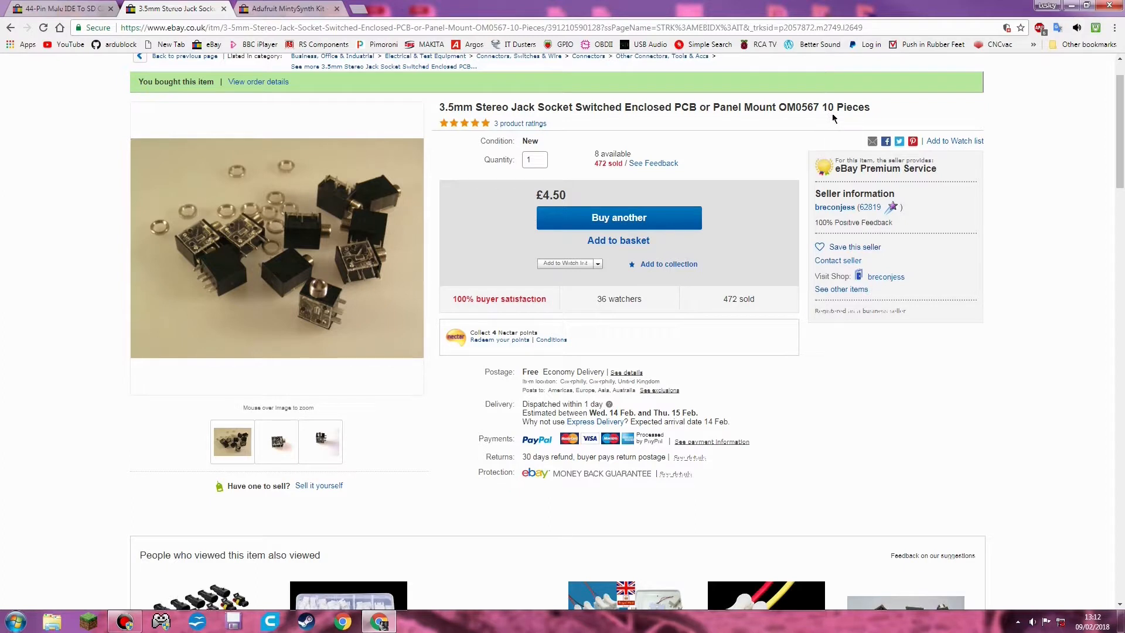
mouse_move(750, 191)
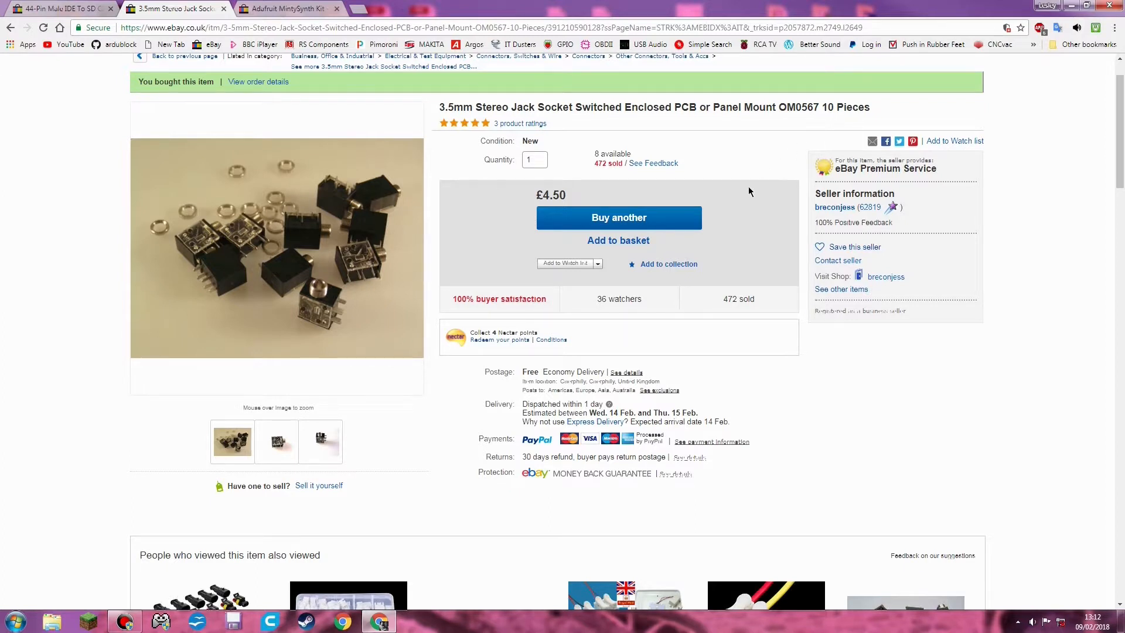
mouse_move(815, 221)
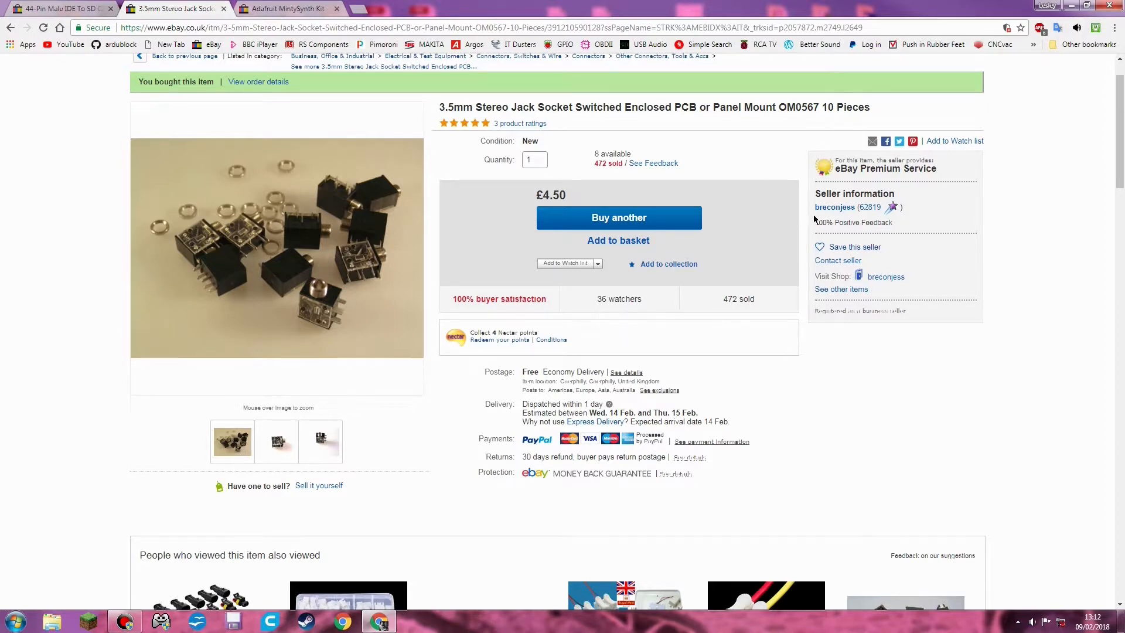
mouse_move(939, 289)
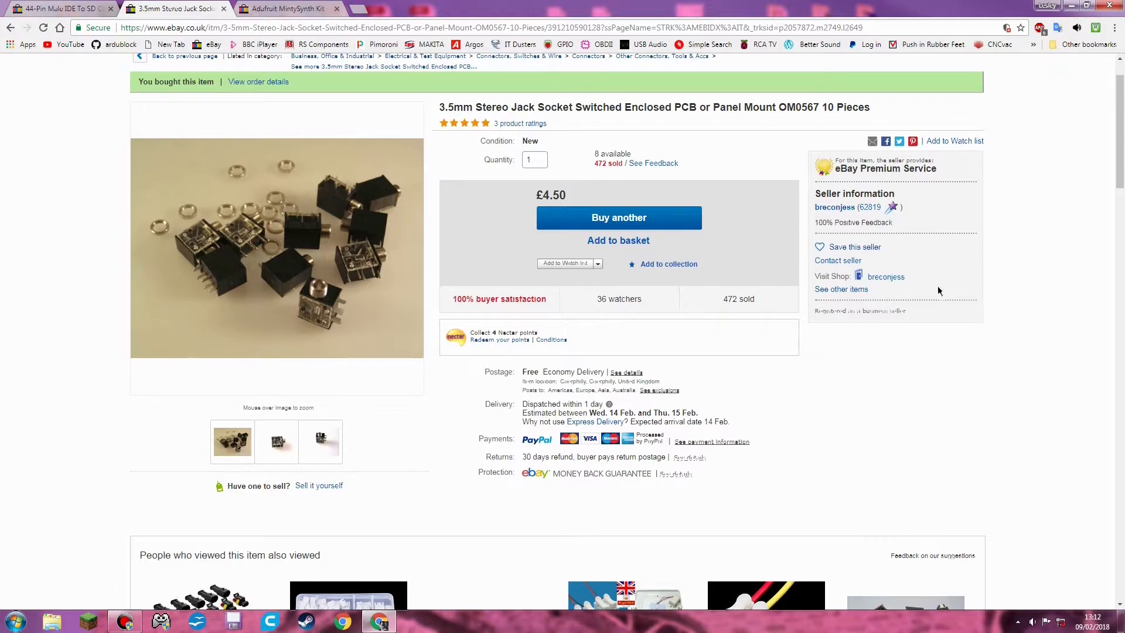
mouse_move(921, 344)
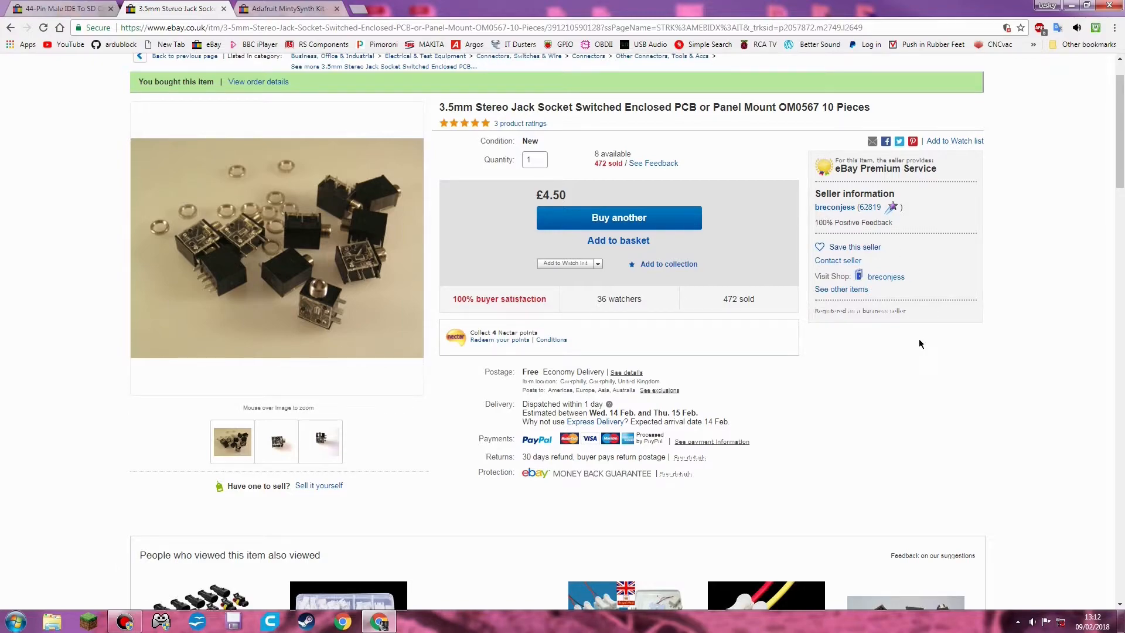
- Scroll to the jack socket's description with dimensions, then switch to the MintySynth Kit 2.0 listing
scroll("down", 3)
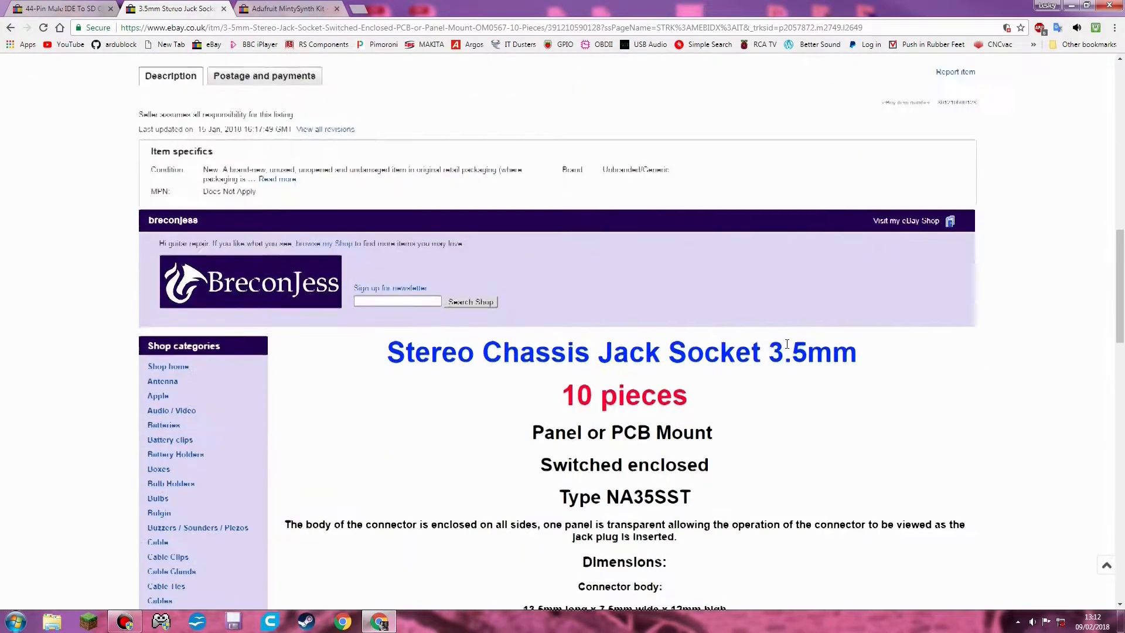
scroll("down", 3)
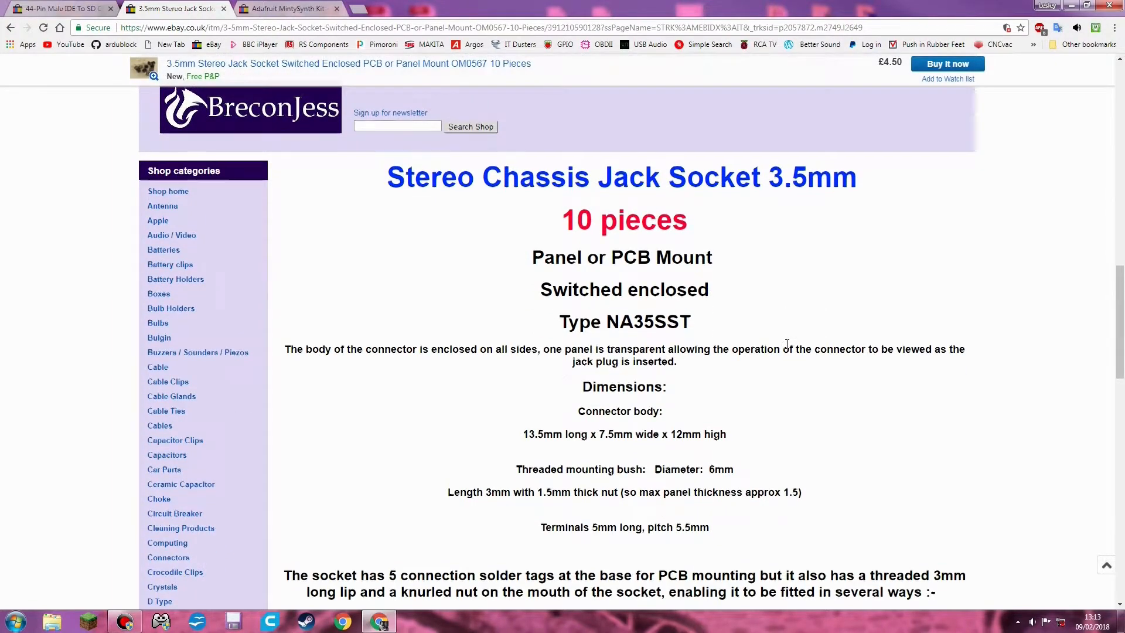
scroll("down", 3)
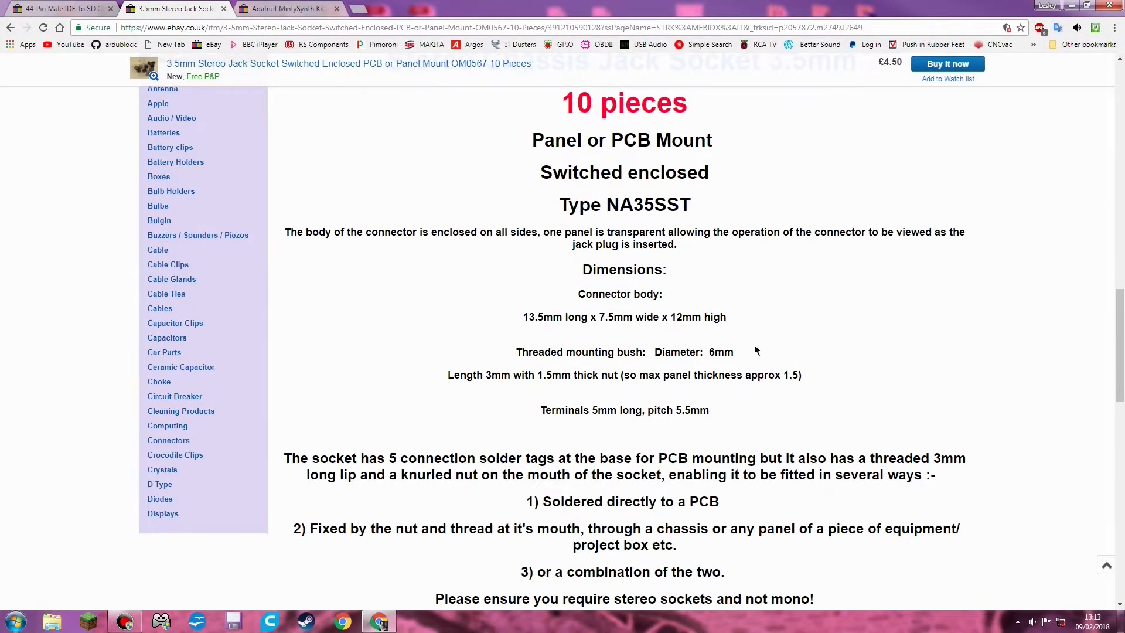
left_click(287, 8)
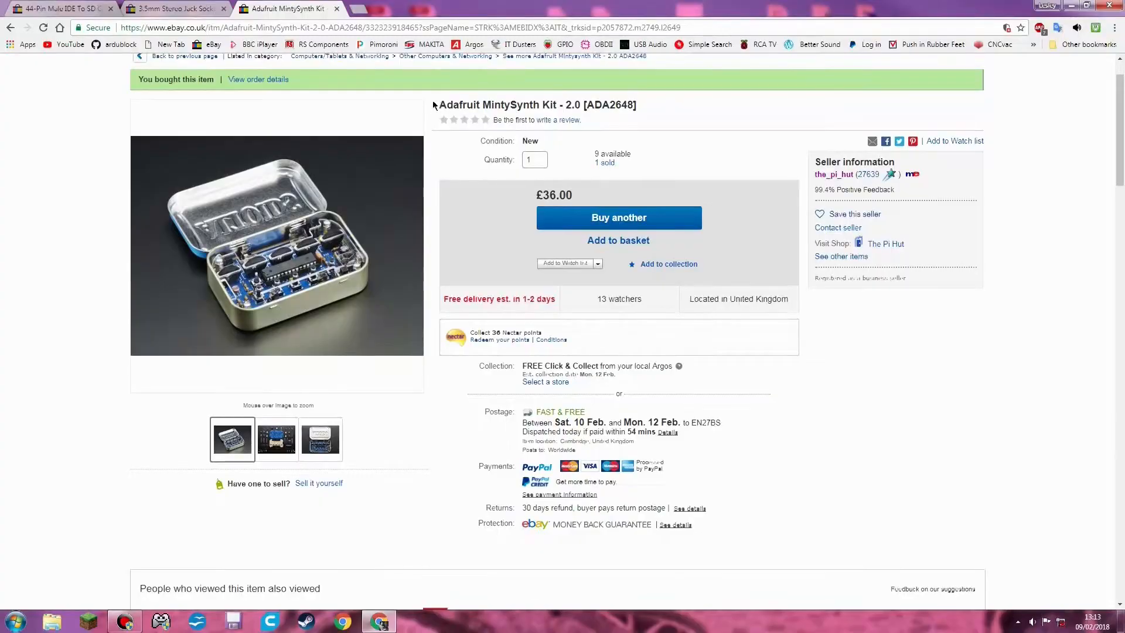
mouse_move(577, 92)
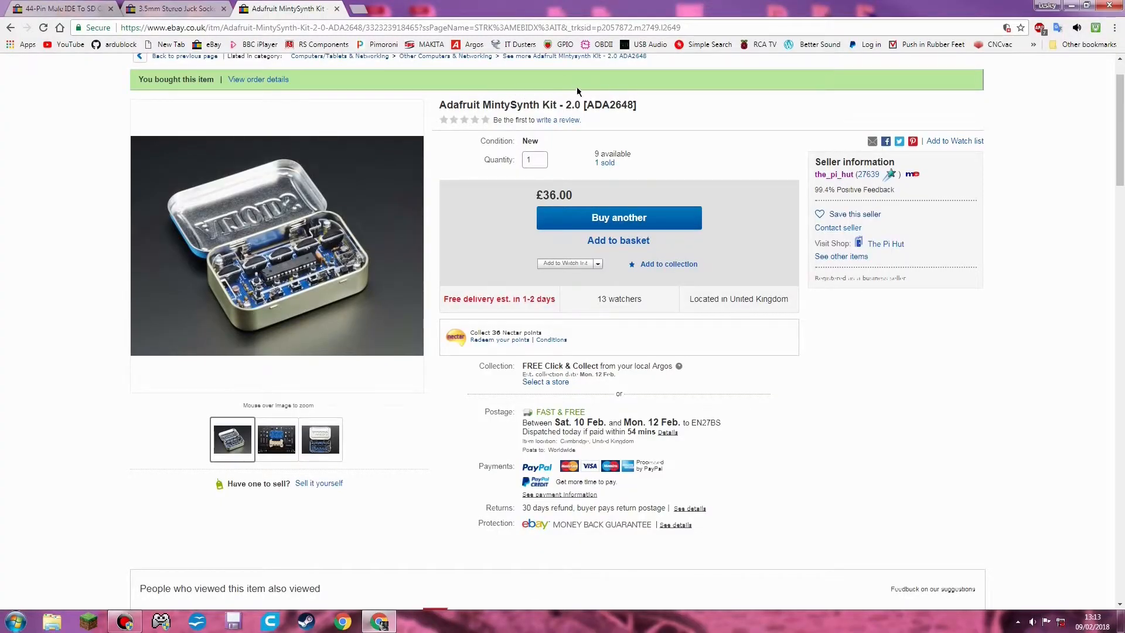
mouse_move(248, 260)
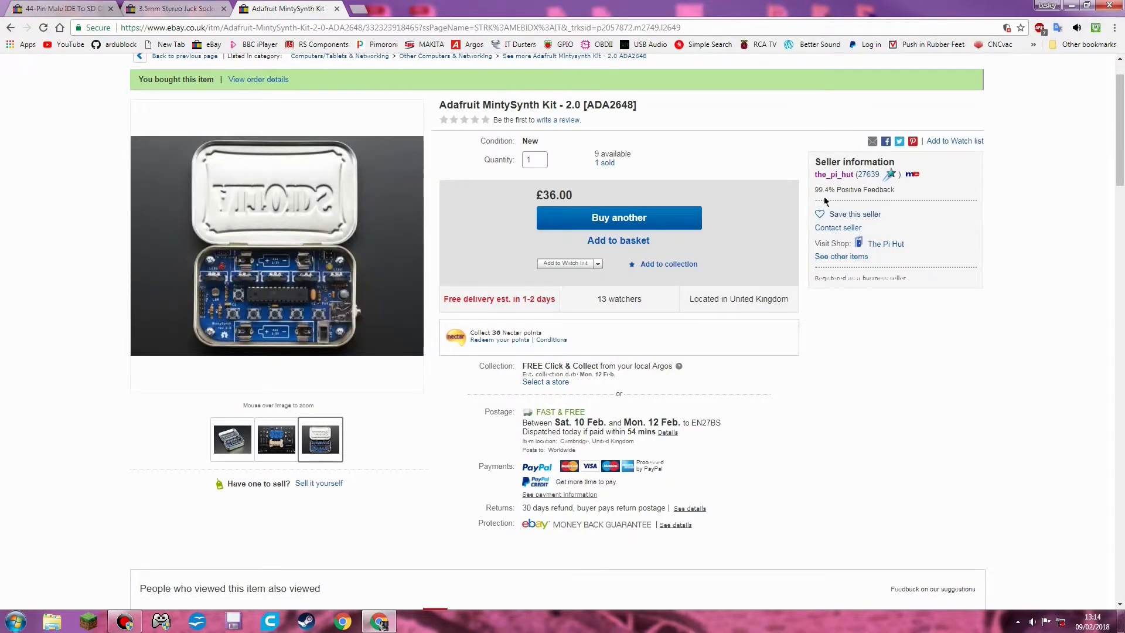
mouse_move(851, 188)
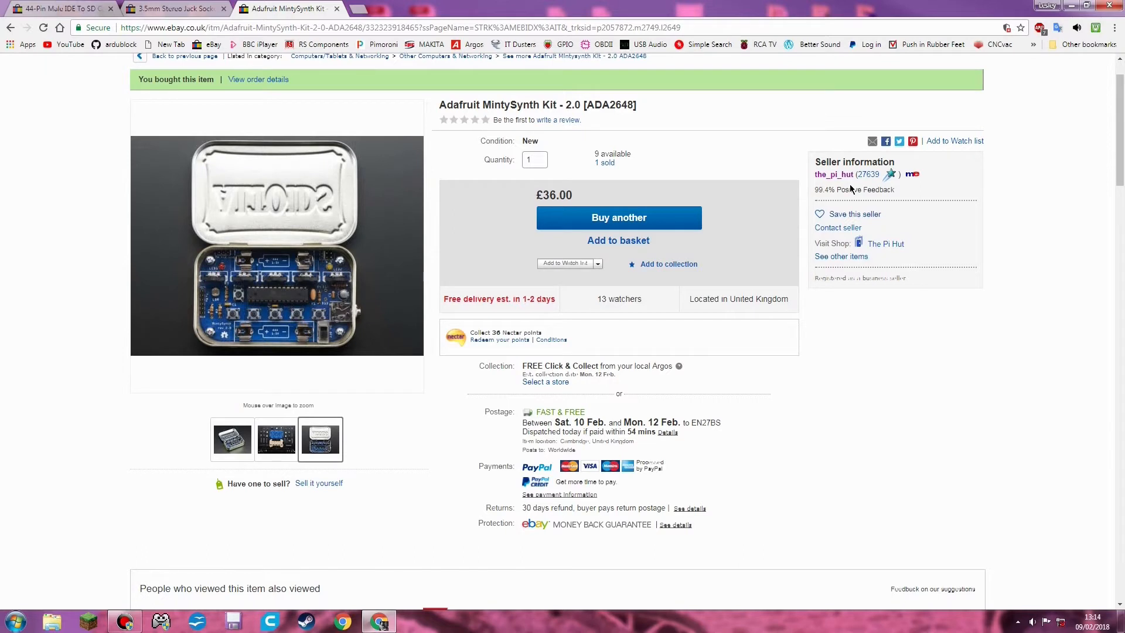
mouse_move(826, 188)
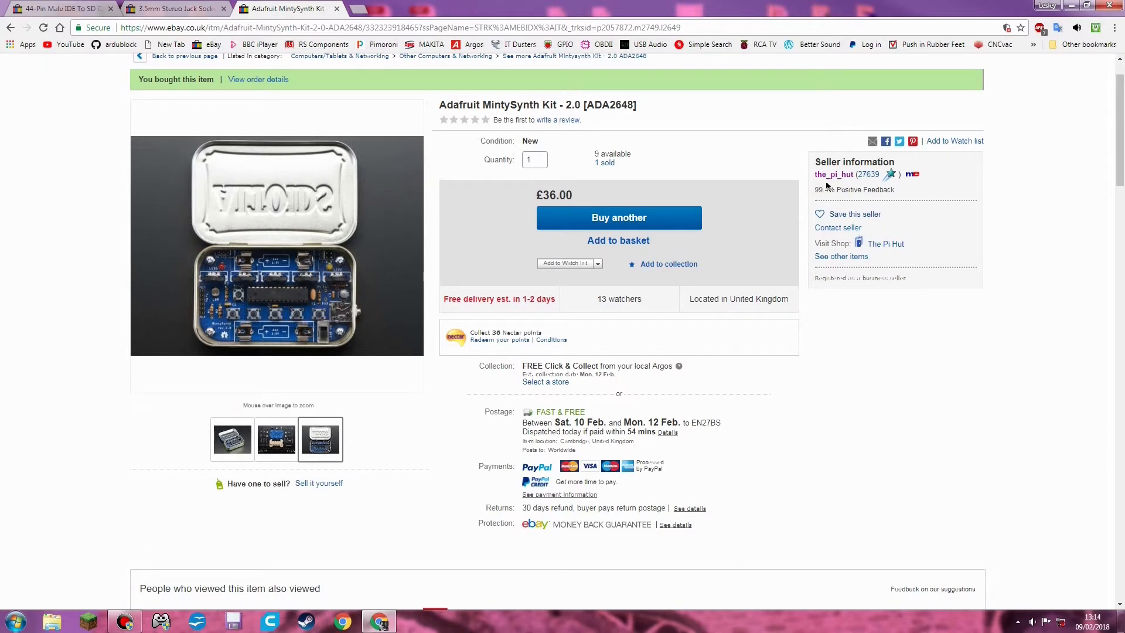
mouse_move(588, 190)
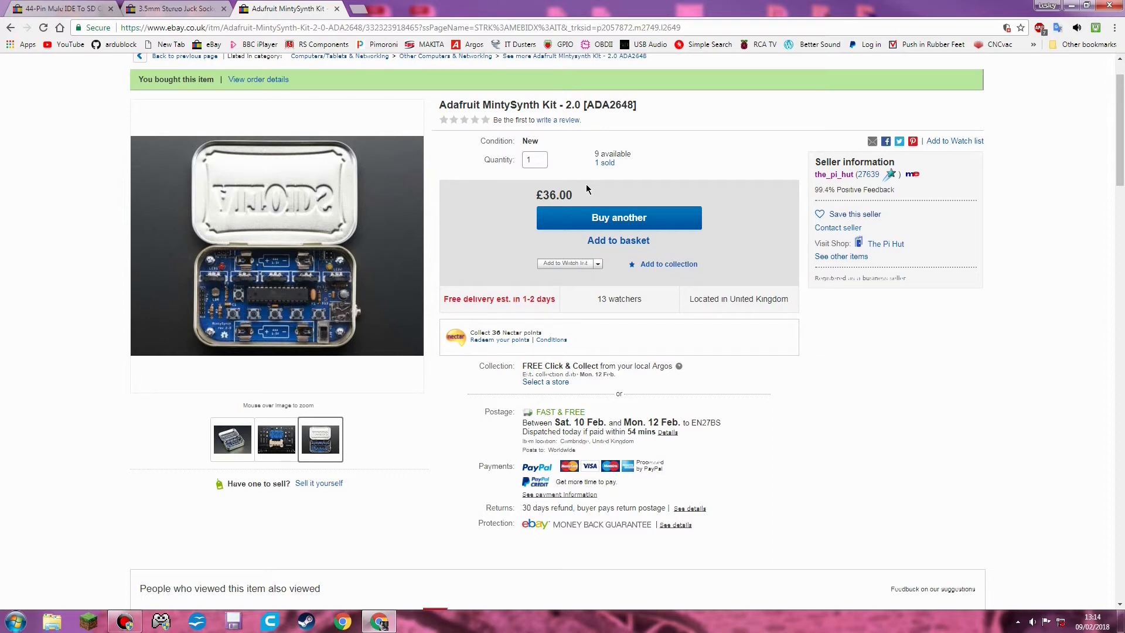
mouse_move(843, 388)
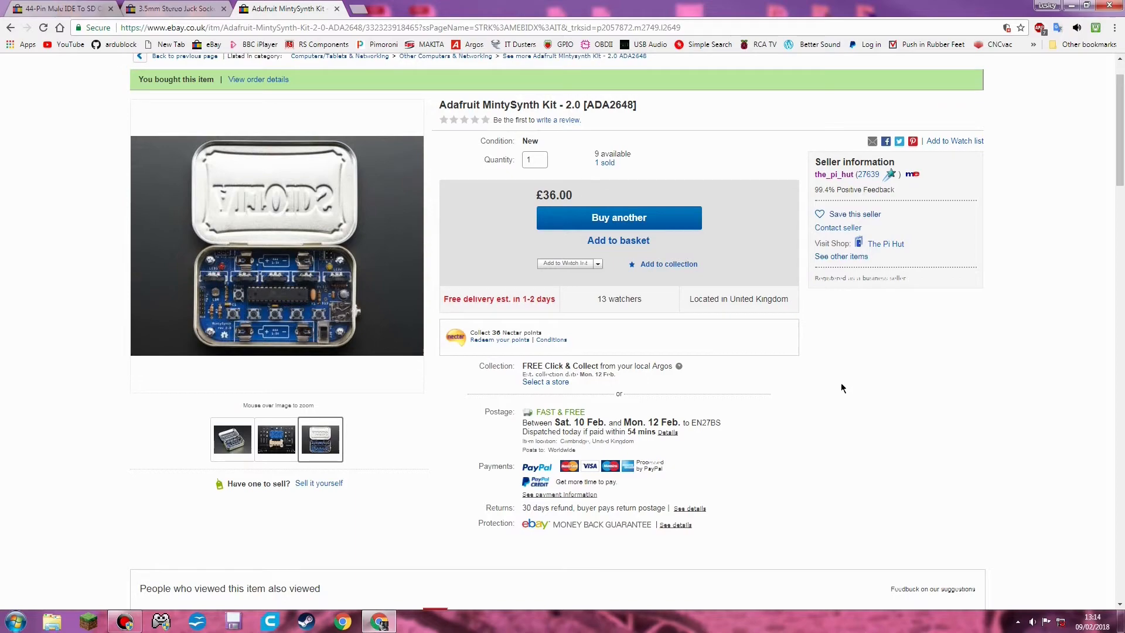
- Scroll the MintySynth listing down past related items to its item specifics and description
scroll("down", 3)
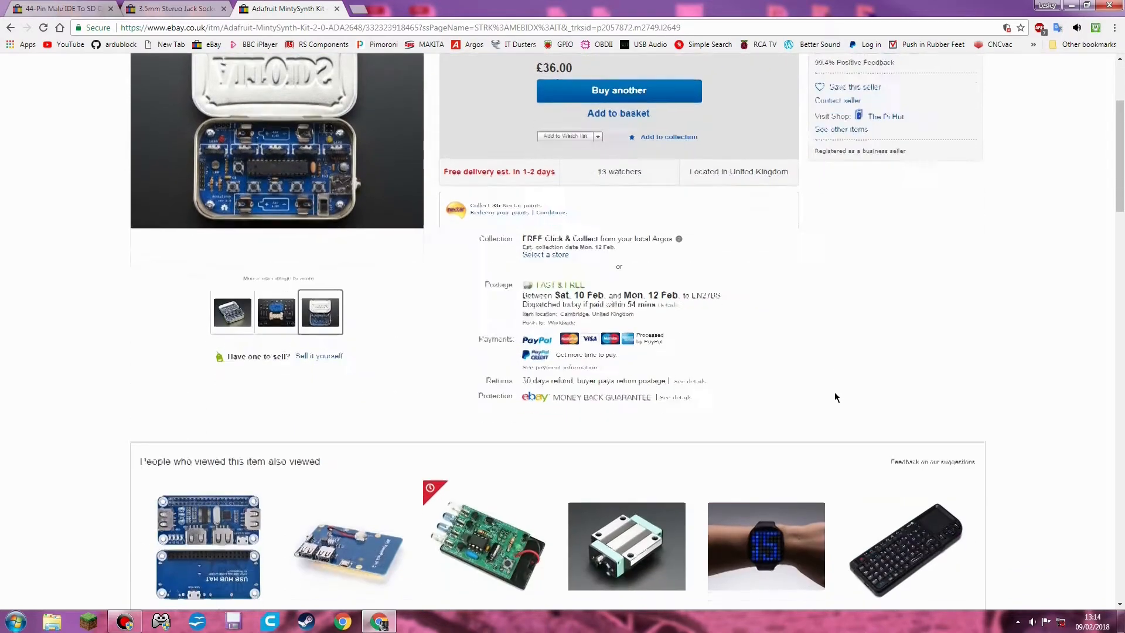
scroll("down", 3)
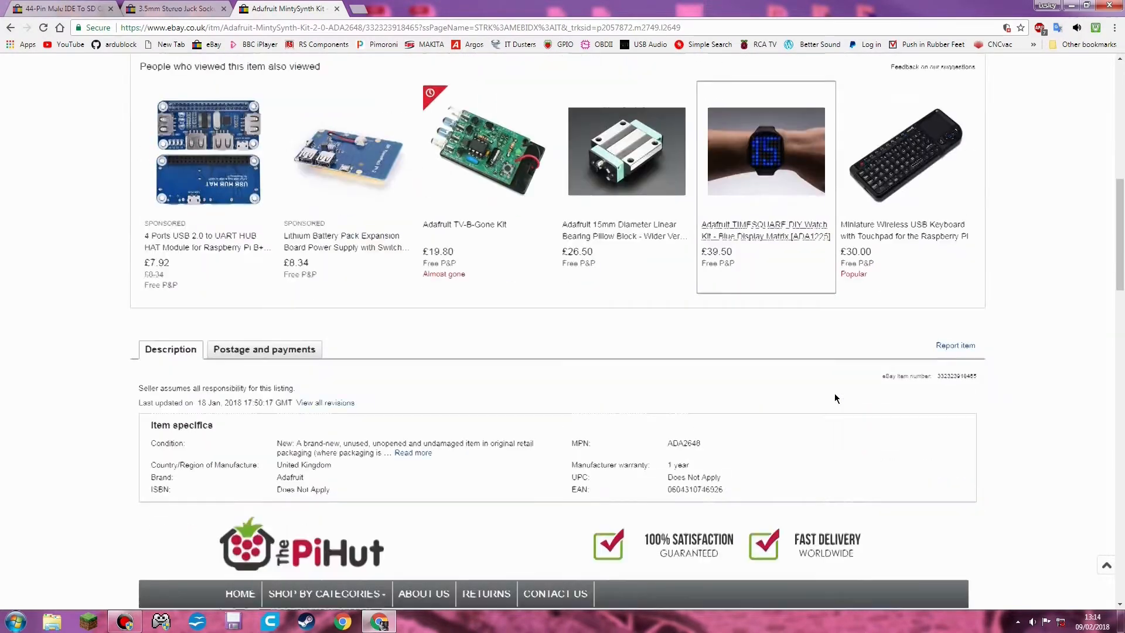